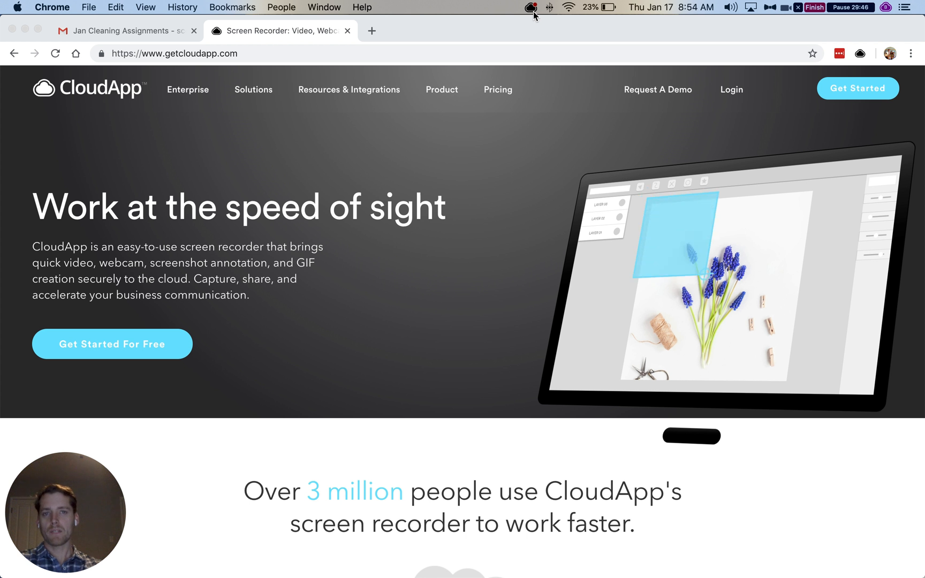
# Show the CloudApp menu-bar panel listing recent uploads and capture options.
pyautogui.click(529, 7)
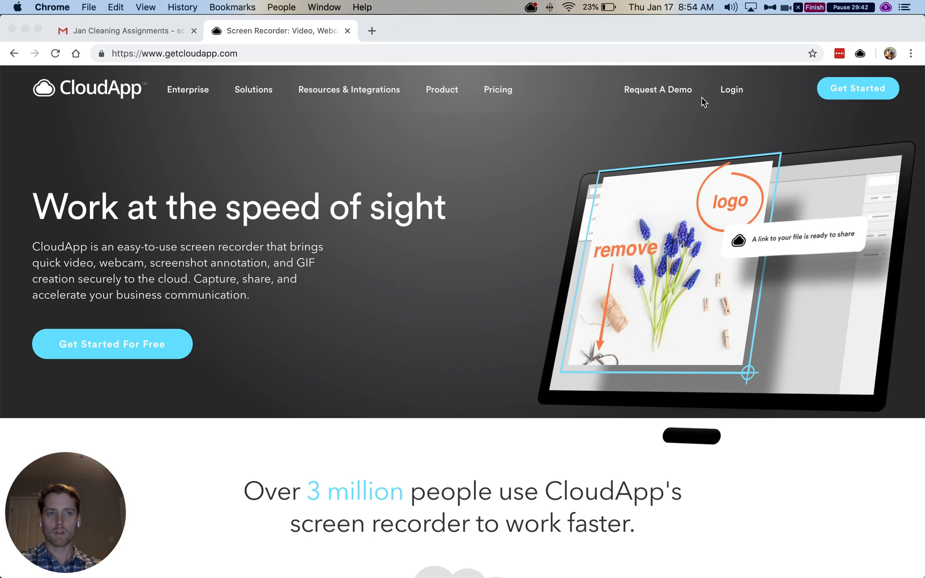
pyautogui.moveTo(529, 30)
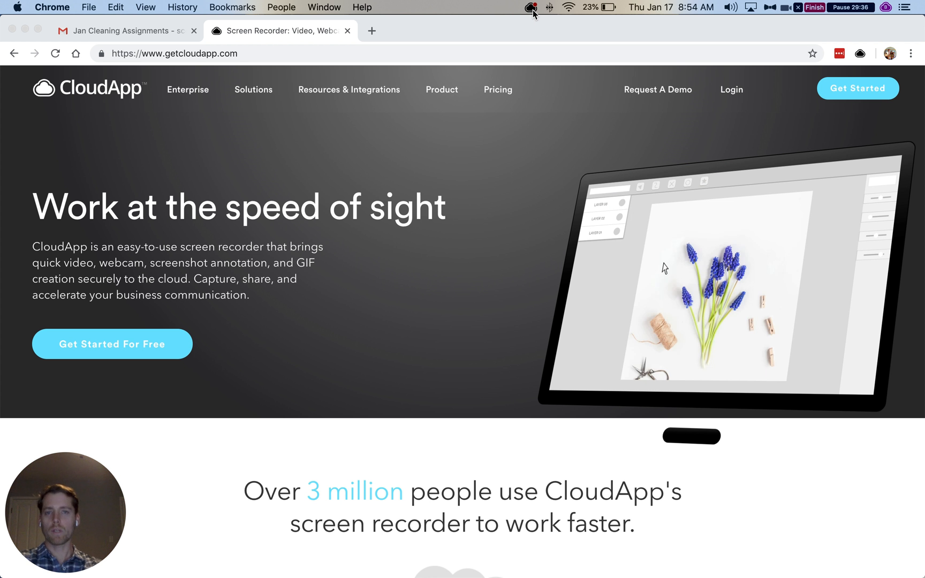
pyautogui.click(530, 8)
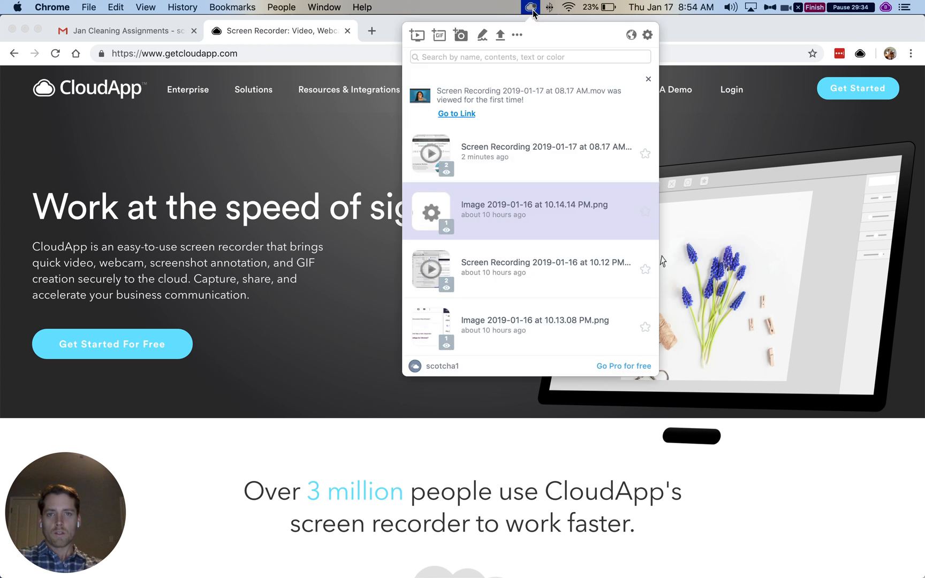
pyautogui.click(416, 34)
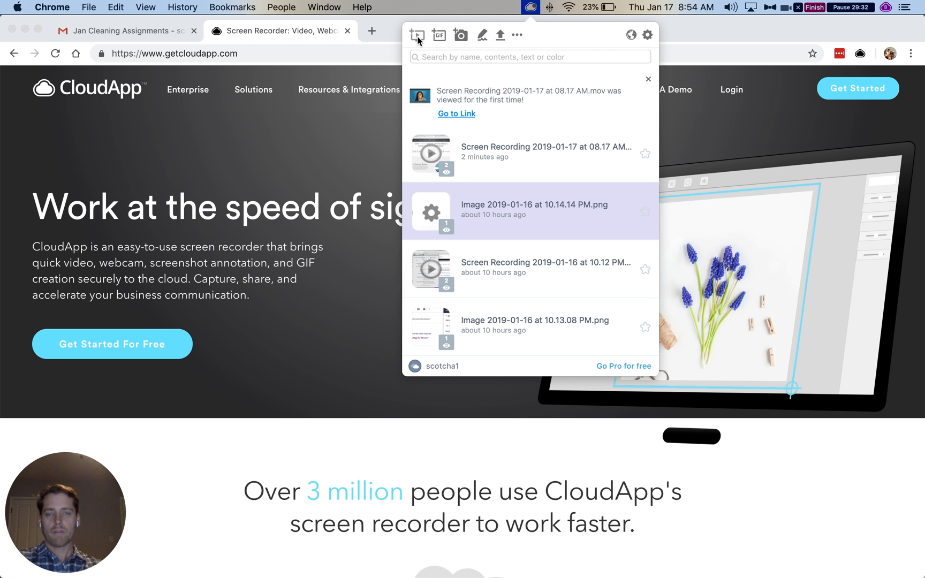
pyautogui.moveTo(417, 34)
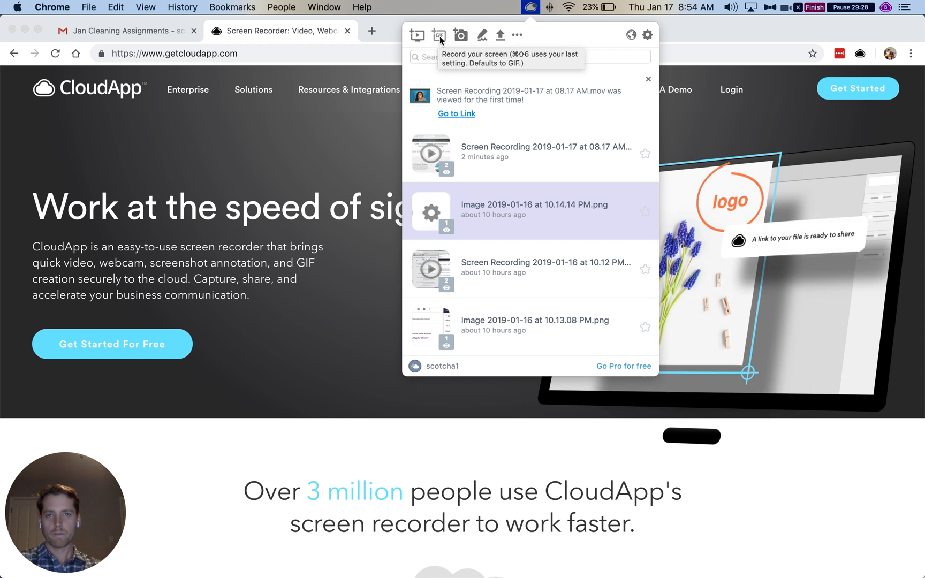
pyautogui.moveTo(482, 36)
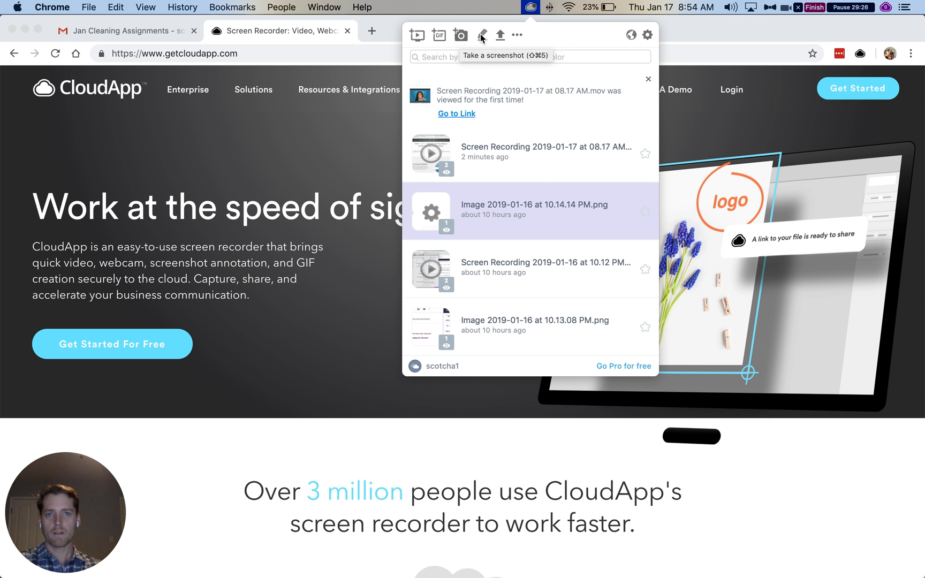
pyautogui.moveTo(500, 35)
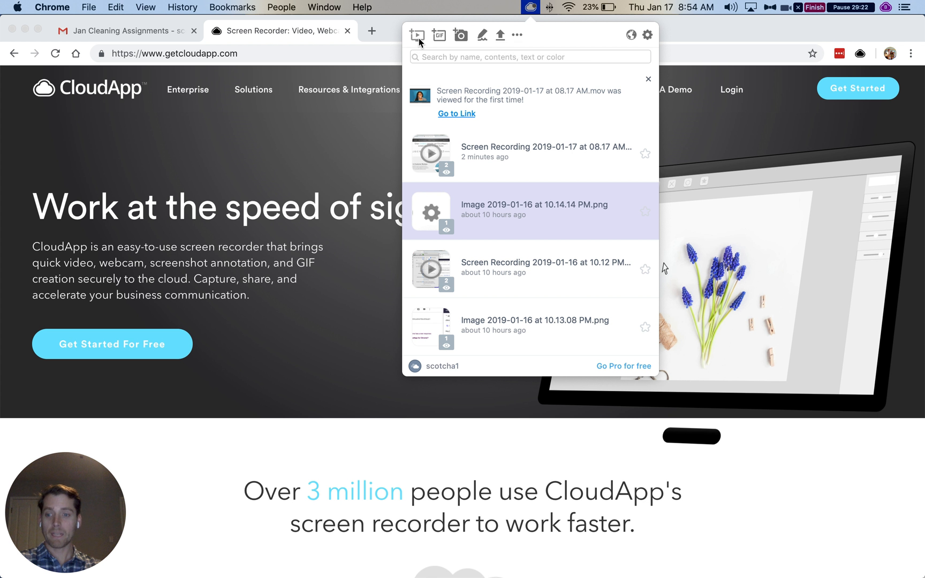
pyautogui.moveTo(416, 35)
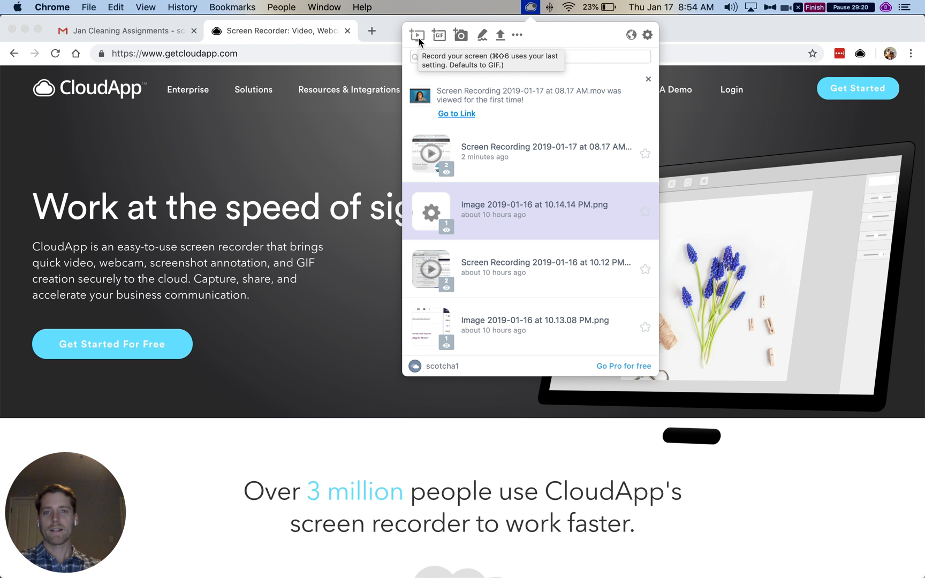
# Set up an HD screen recording of the homepage area with the webcam bubble enabled.
pyautogui.click(418, 36)
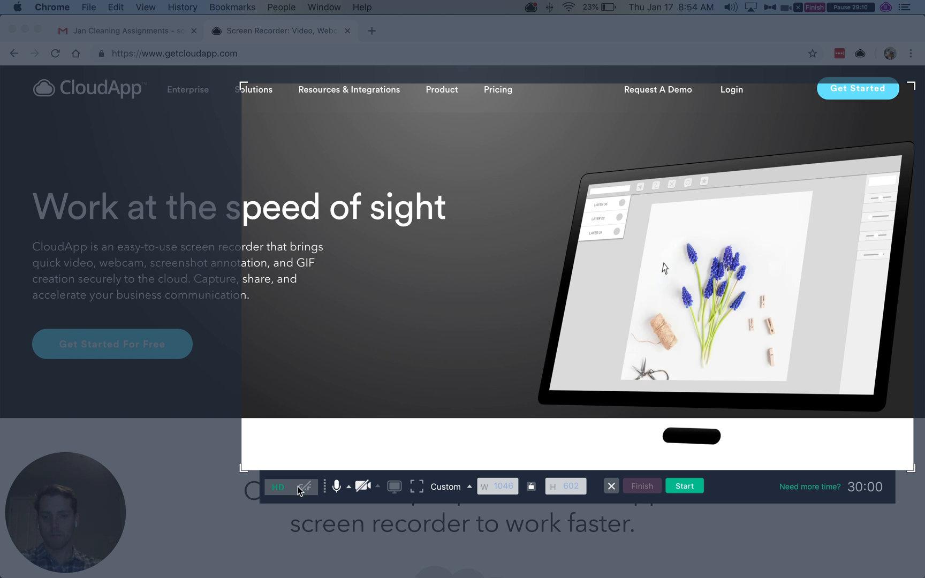
pyautogui.click(277, 487)
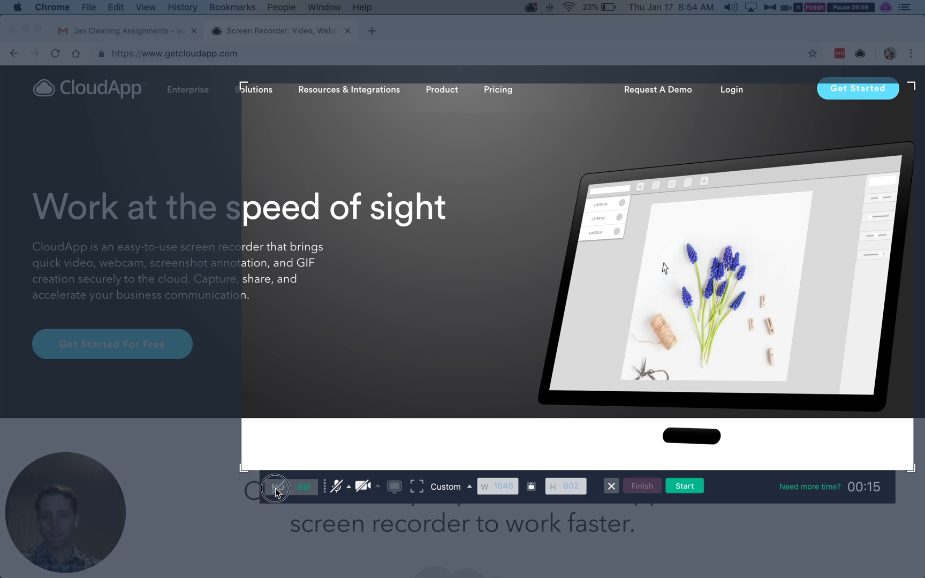
pyautogui.click(277, 486)
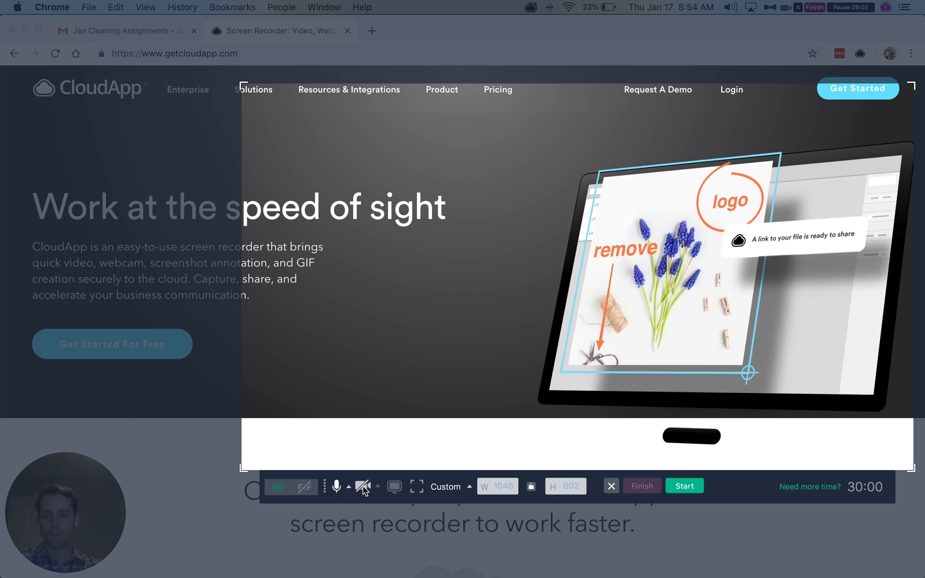
pyautogui.click(363, 485)
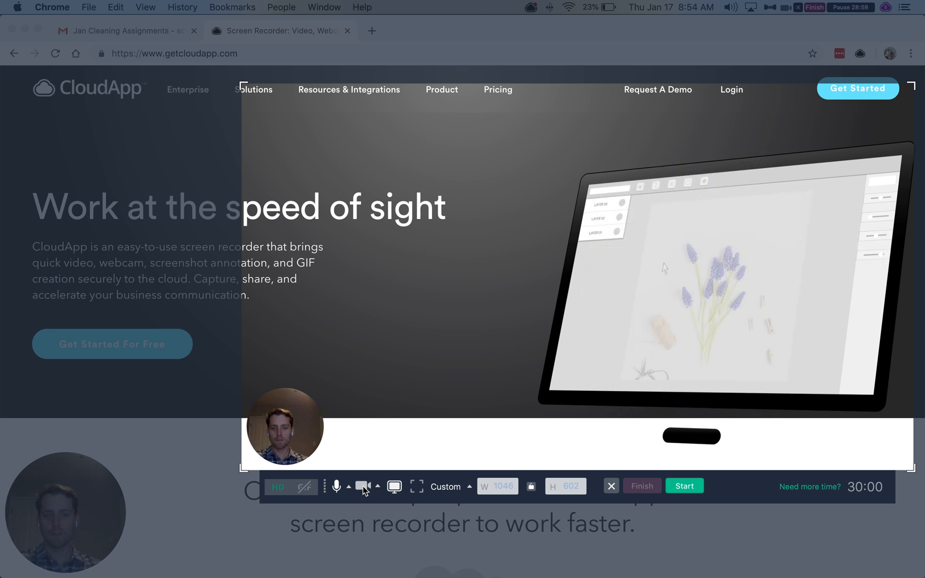
pyautogui.click(395, 485)
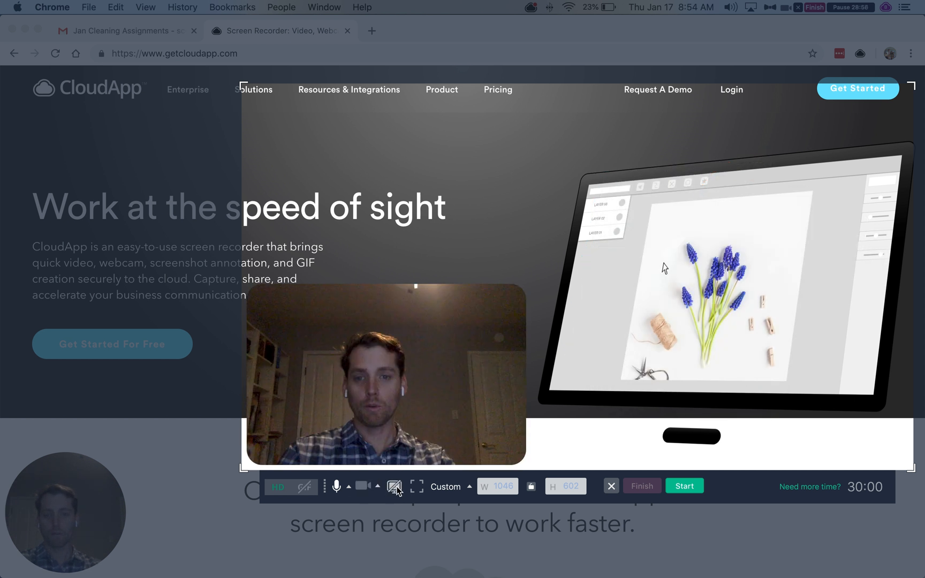
pyautogui.click(395, 485)
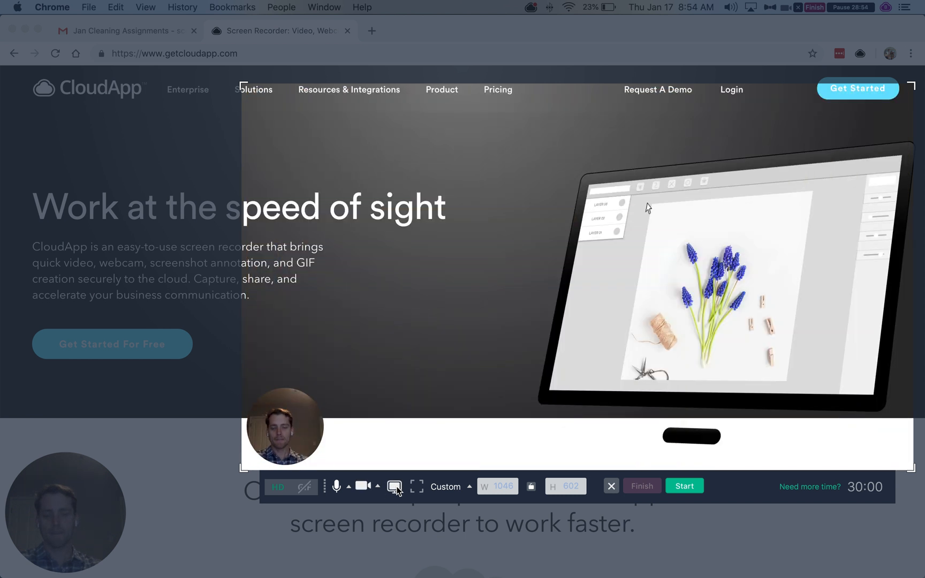
pyautogui.click(394, 484)
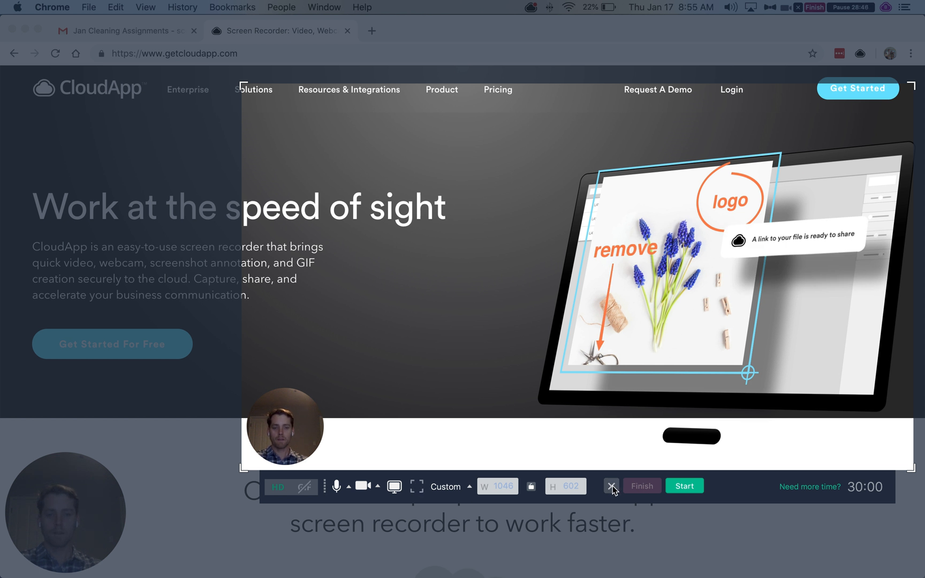
# Cancel the recording setup and return to the capture options panel.
pyautogui.click(612, 485)
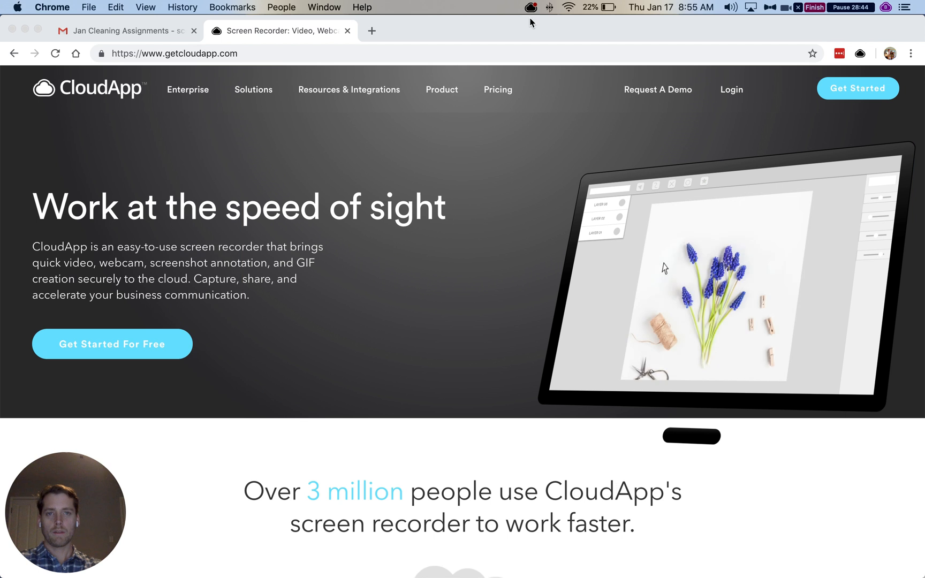
pyautogui.click(529, 7)
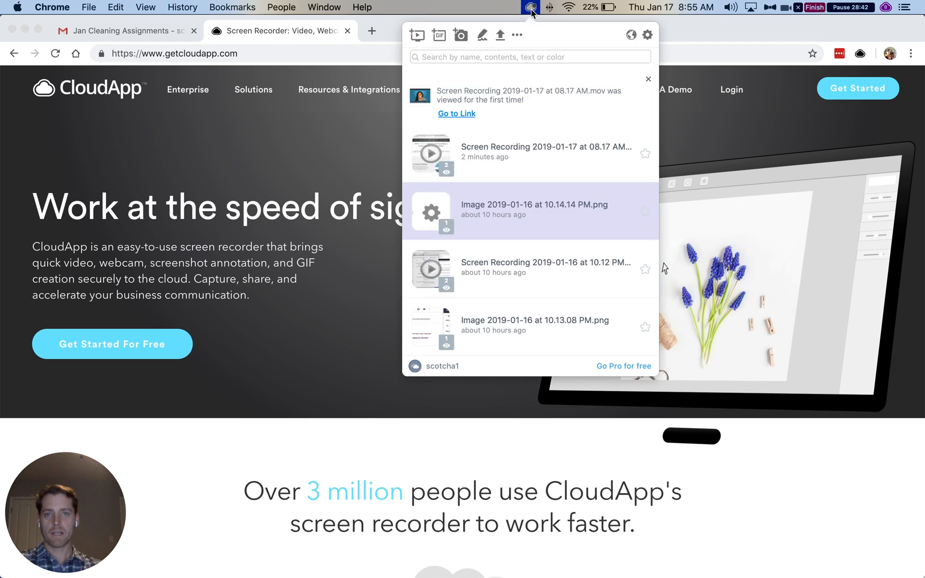
pyautogui.moveTo(486, 38)
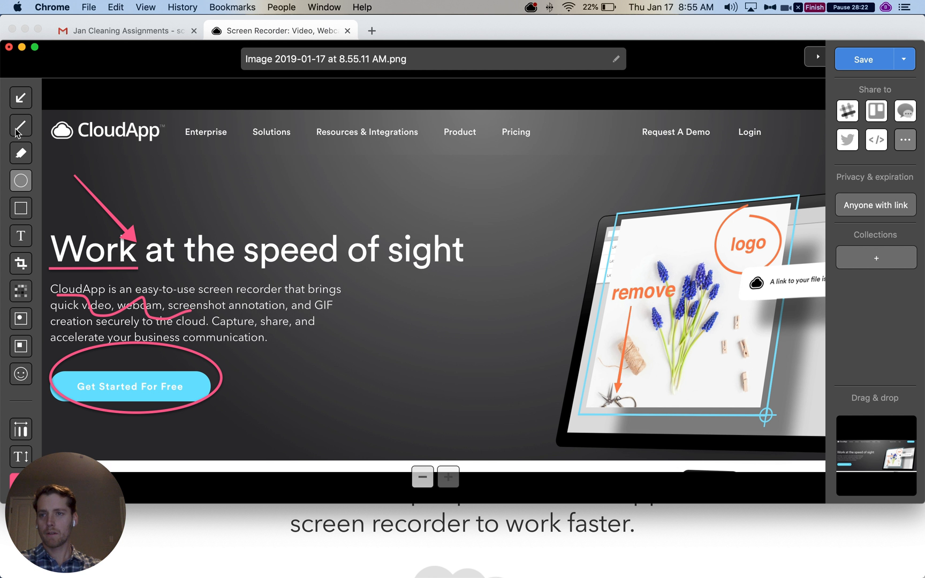
pyautogui.moveTo(440, 220)
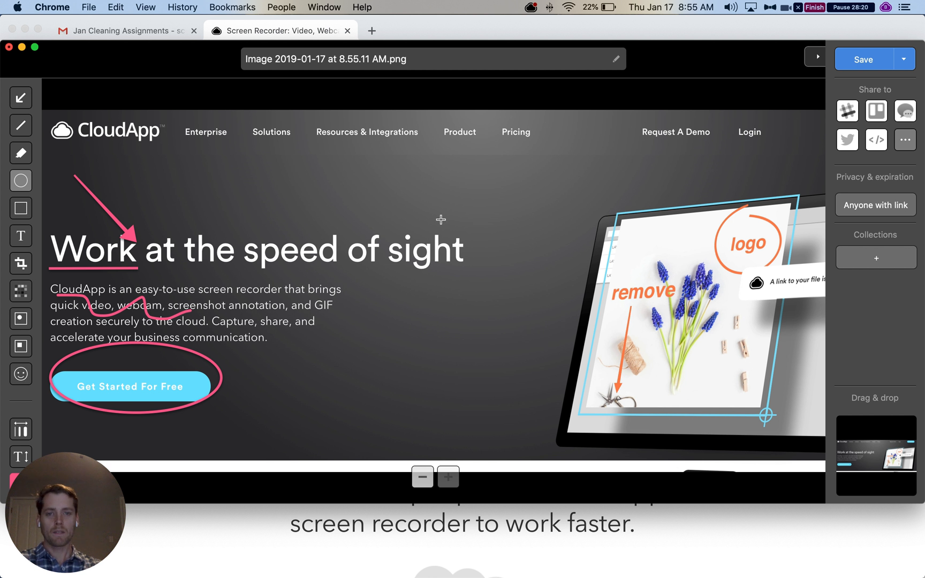
pyautogui.moveTo(433, 303)
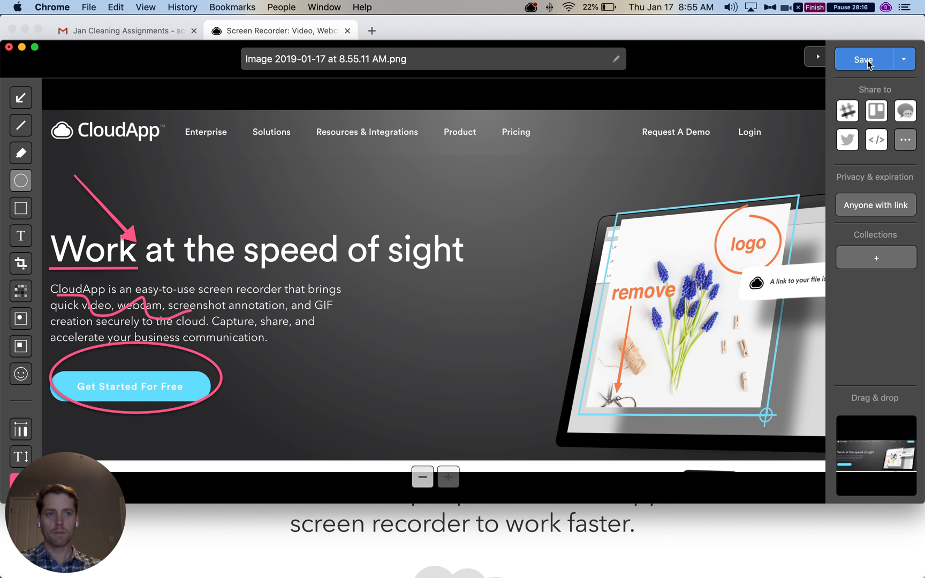
# Save the annotated screenshot as a cl.ly share link and view it in Chrome.
pyautogui.click(864, 58)
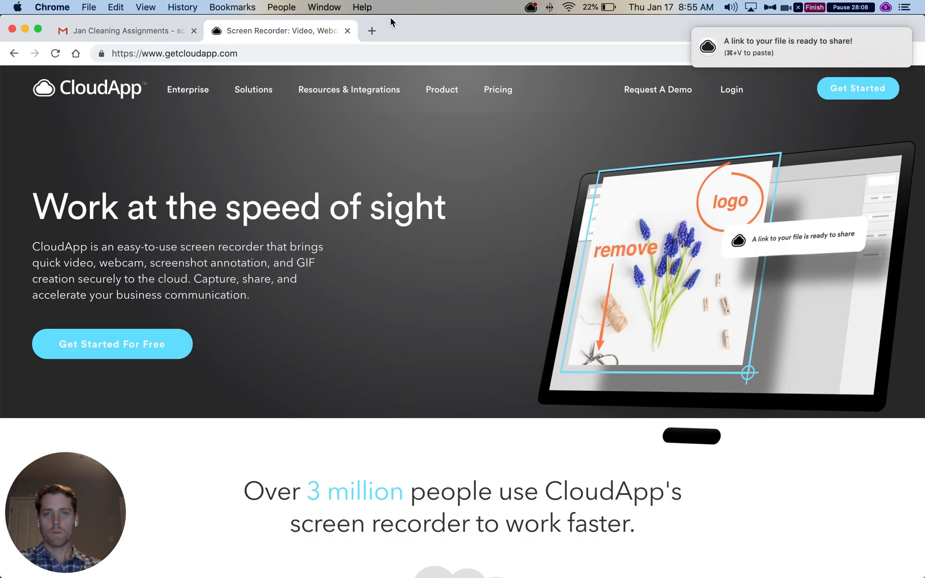
pyautogui.click(372, 31)
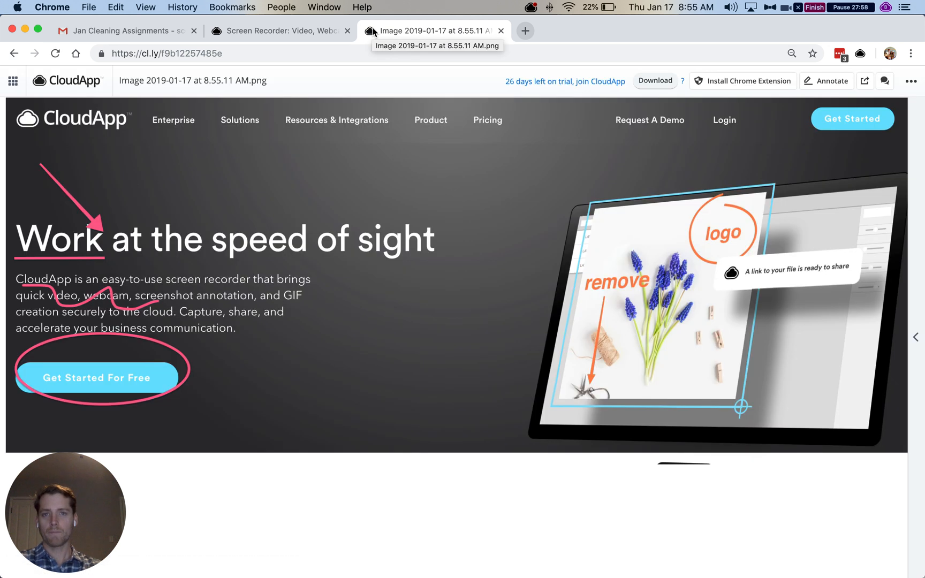
pyautogui.moveTo(379, 194)
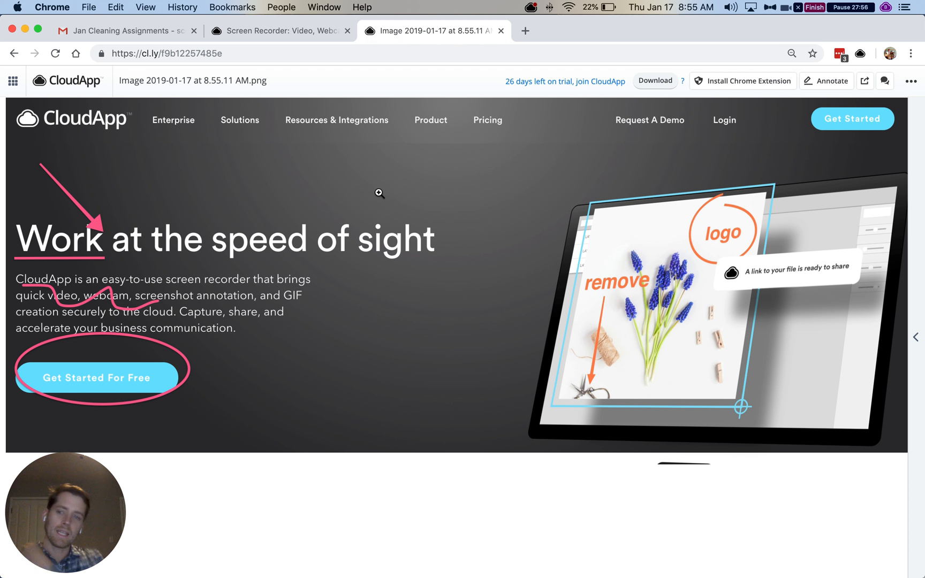
pyautogui.moveTo(366, 216)
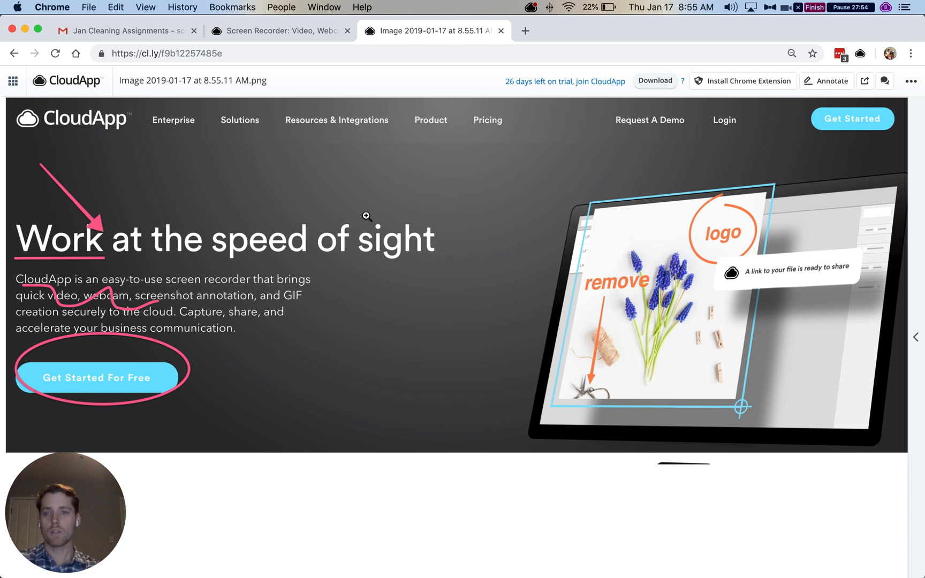
pyautogui.moveTo(188, 132)
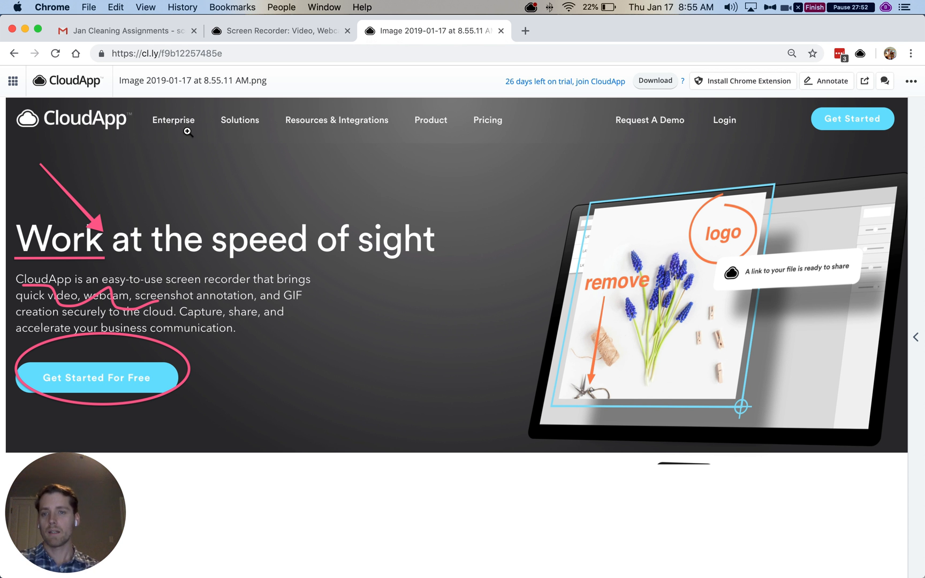
pyautogui.moveTo(192, 255)
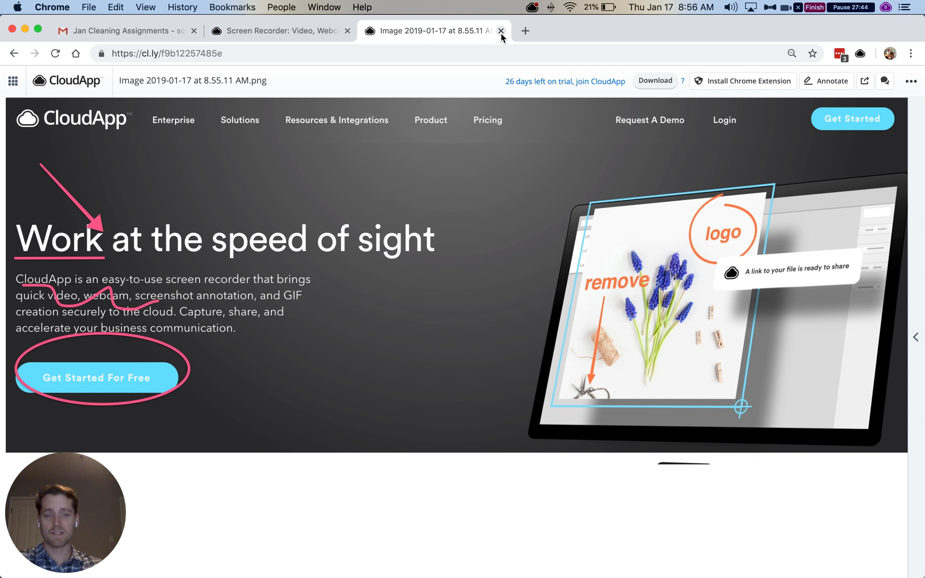
# Close the share-link tab, leaving the getcloudapp.com homepage showing.
pyautogui.click(501, 30)
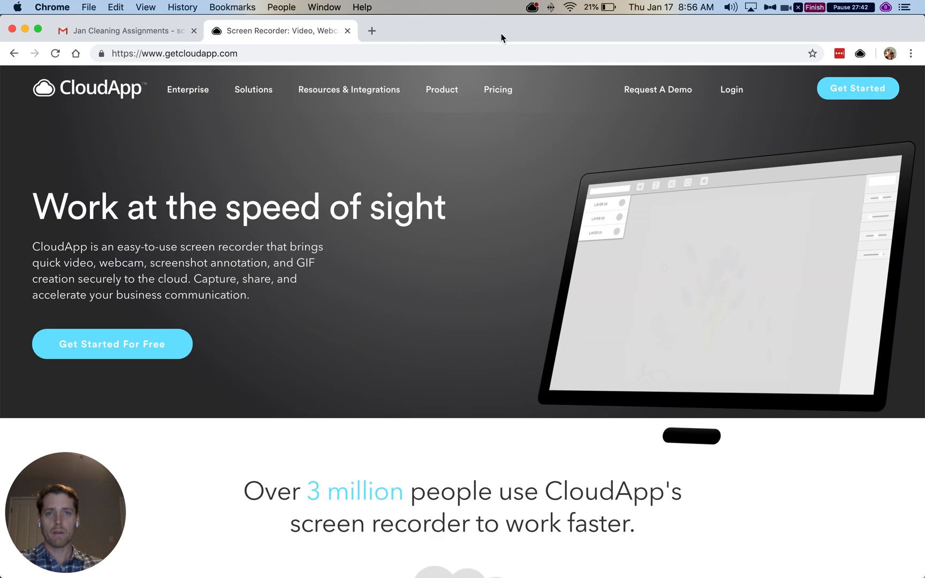
pyautogui.click(530, 8)
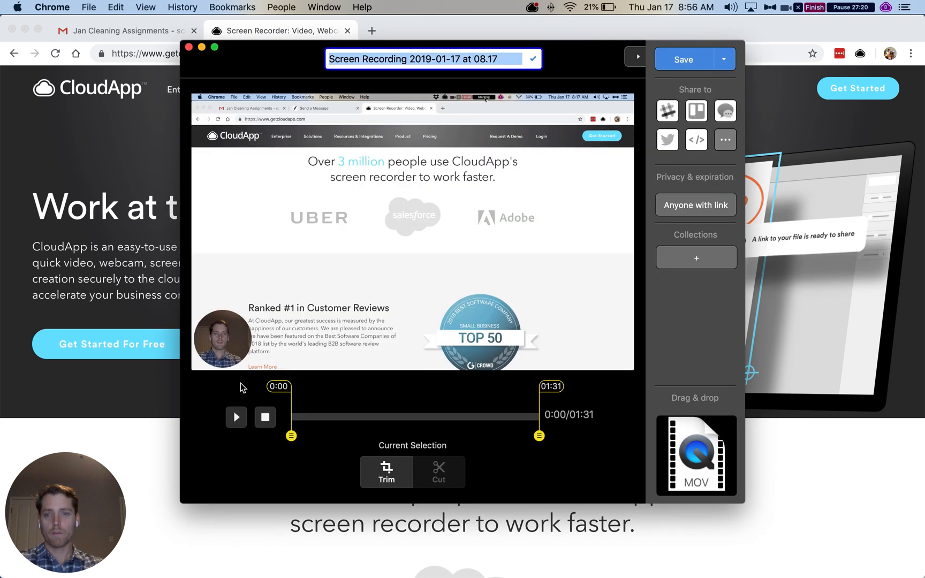
pyautogui.moveTo(382, 328)
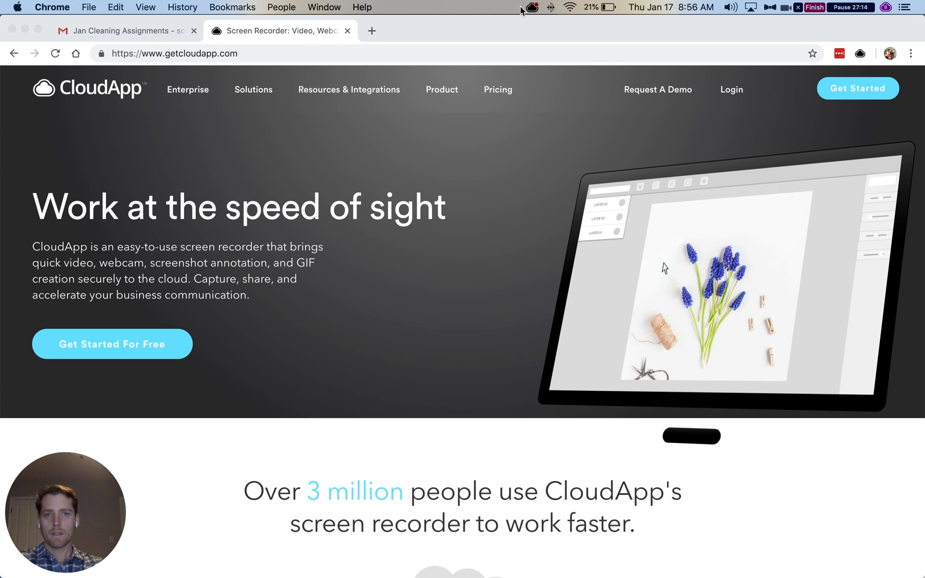
pyautogui.click(529, 7)
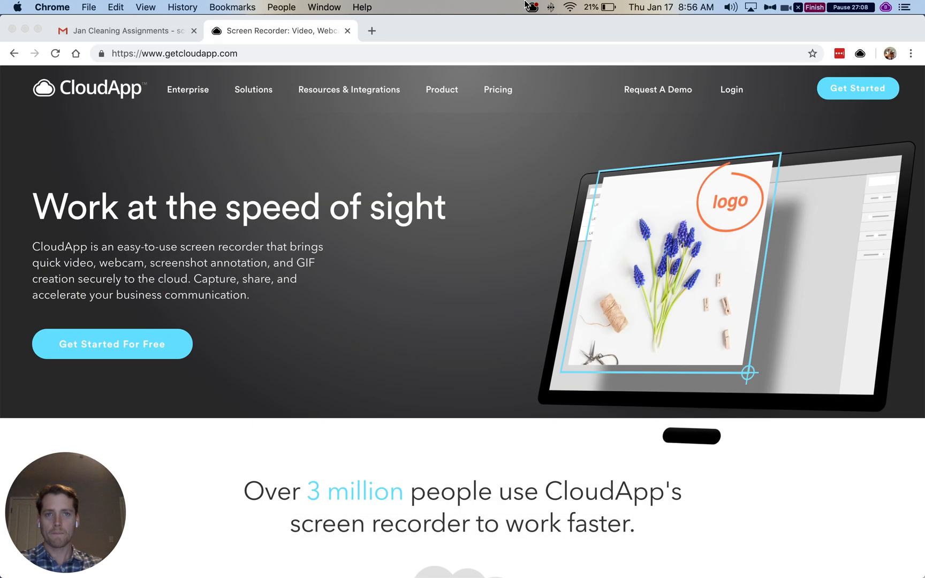
# Show the recent drops list with the annotated screenshot at the top.
pyautogui.click(531, 8)
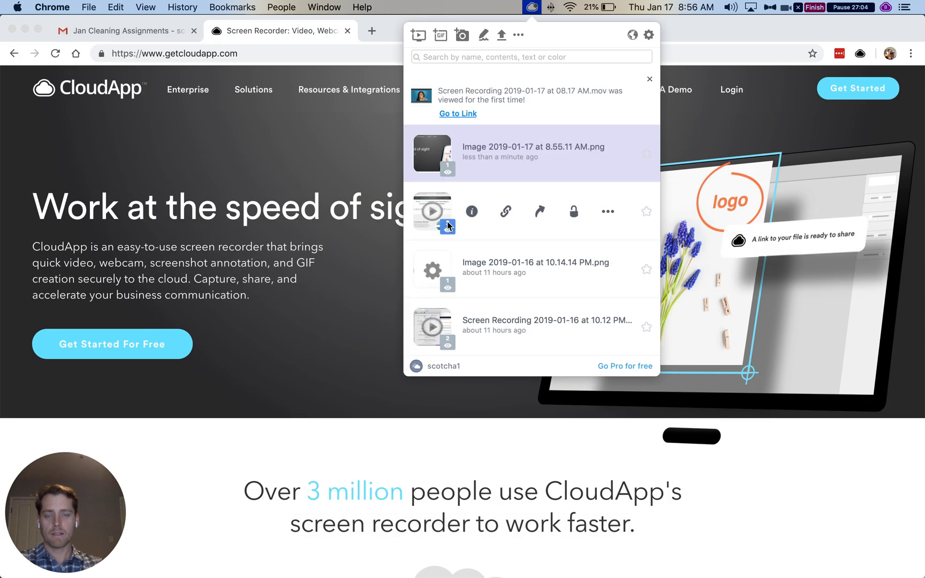
pyautogui.moveTo(472, 211)
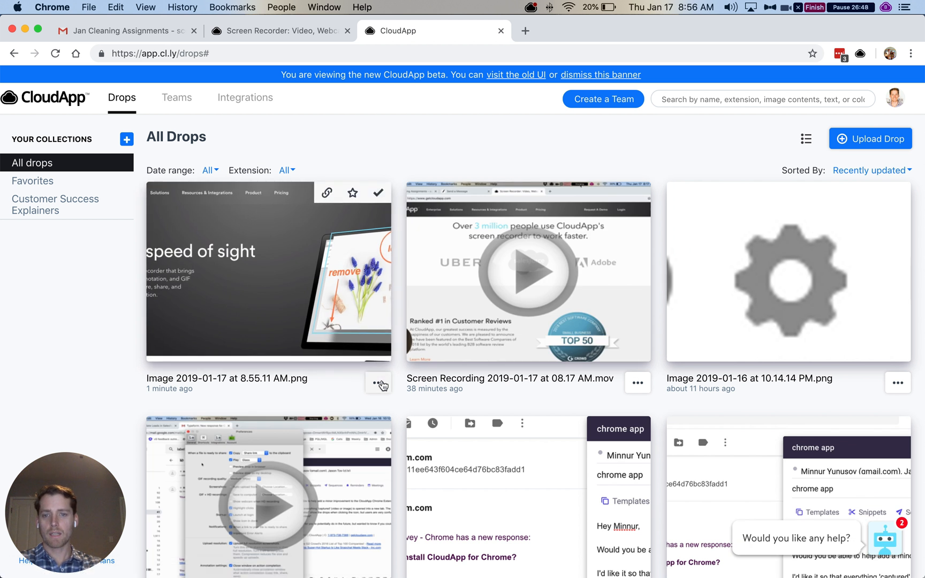
# File the annotated screenshot into the Customer Success Explainers collection.
pyautogui.click(378, 382)
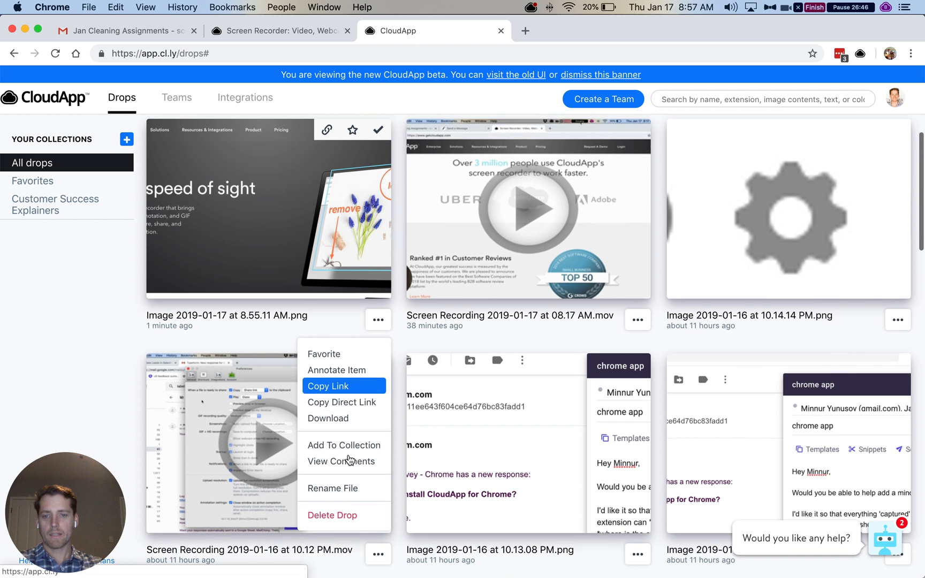
pyautogui.click(344, 445)
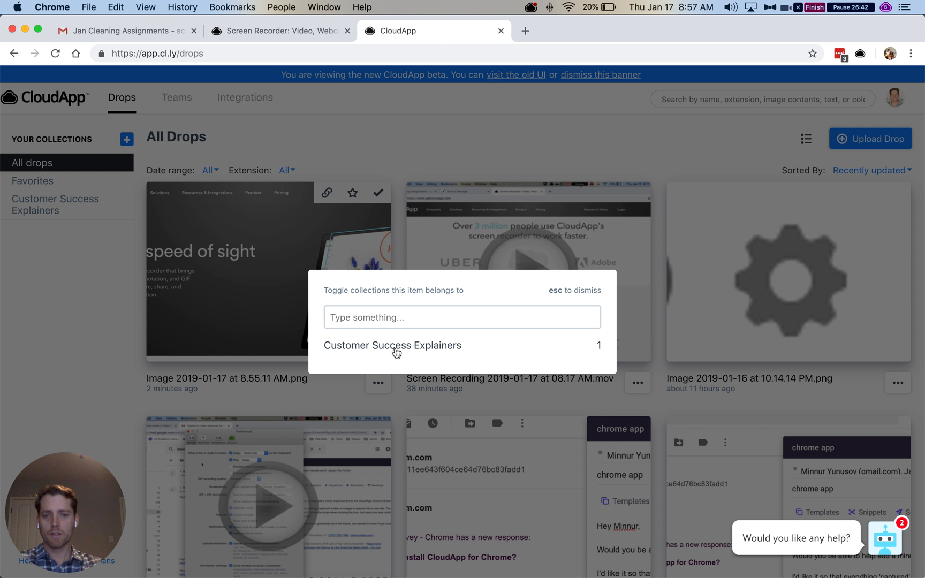
pyautogui.click(392, 344)
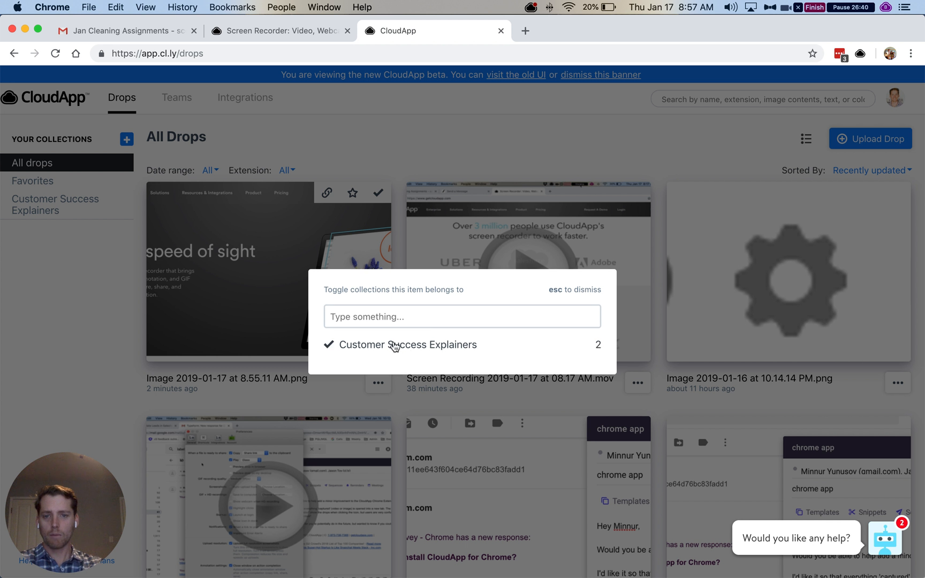
pyautogui.press('Escape')
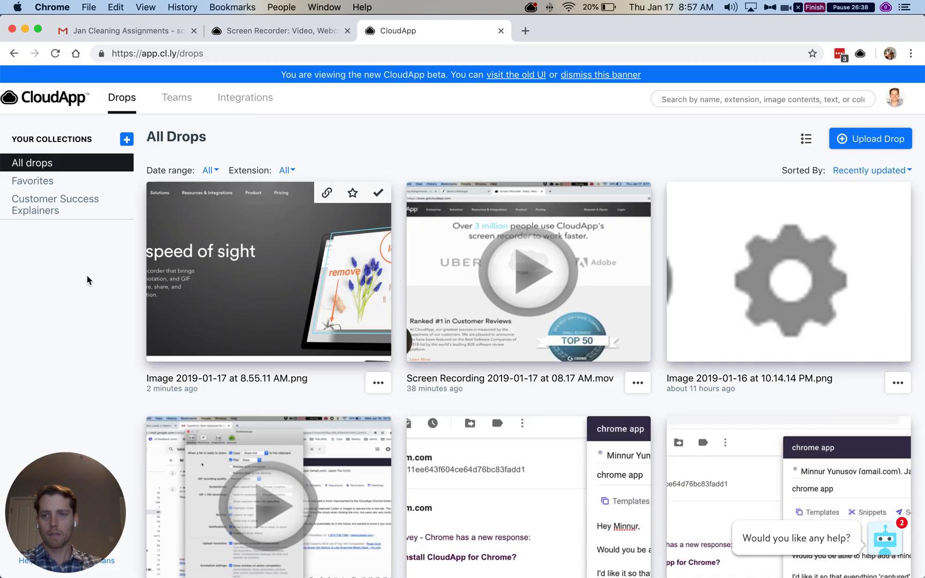
# Abandon creating a new collection and view Customer Success Explainers instead.
pyautogui.click(126, 139)
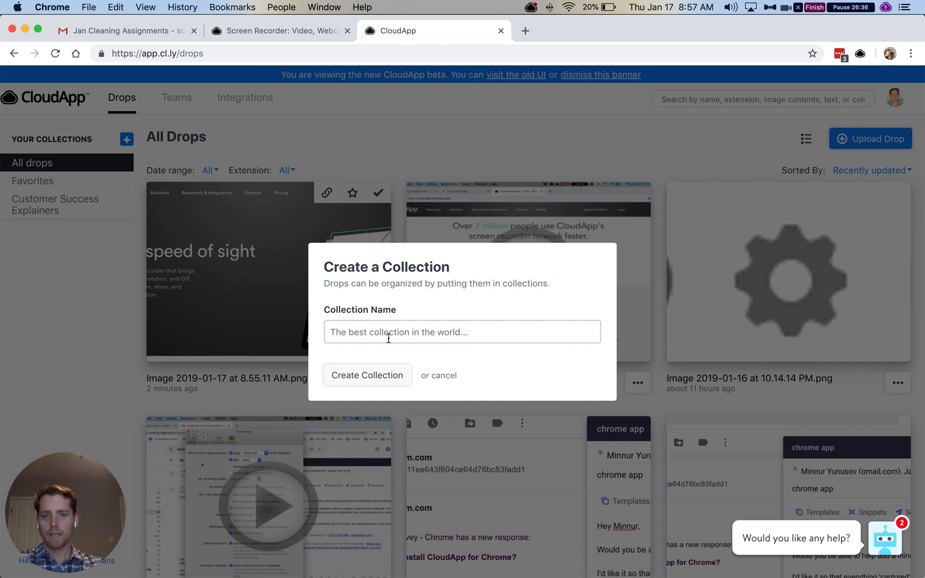
pyautogui.click(442, 374)
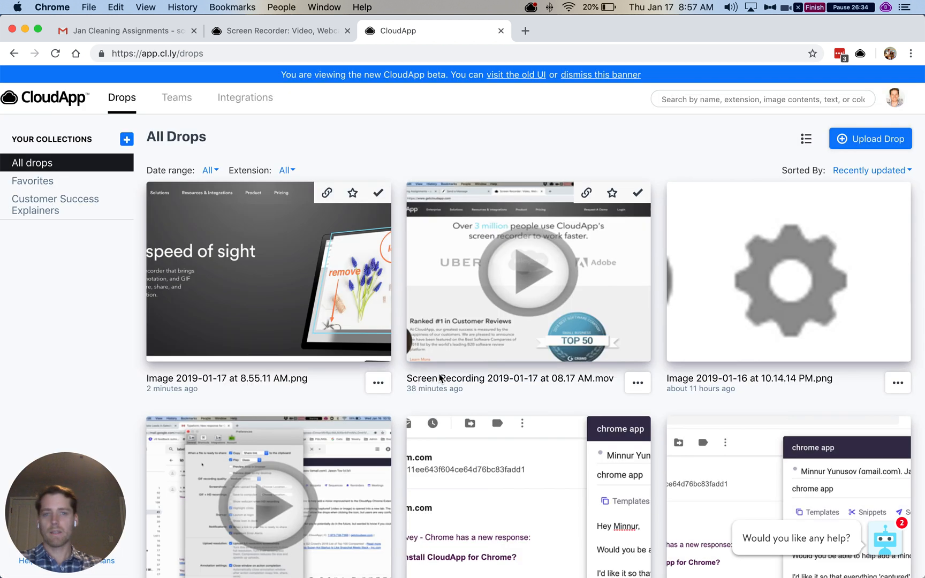
pyautogui.click(55, 204)
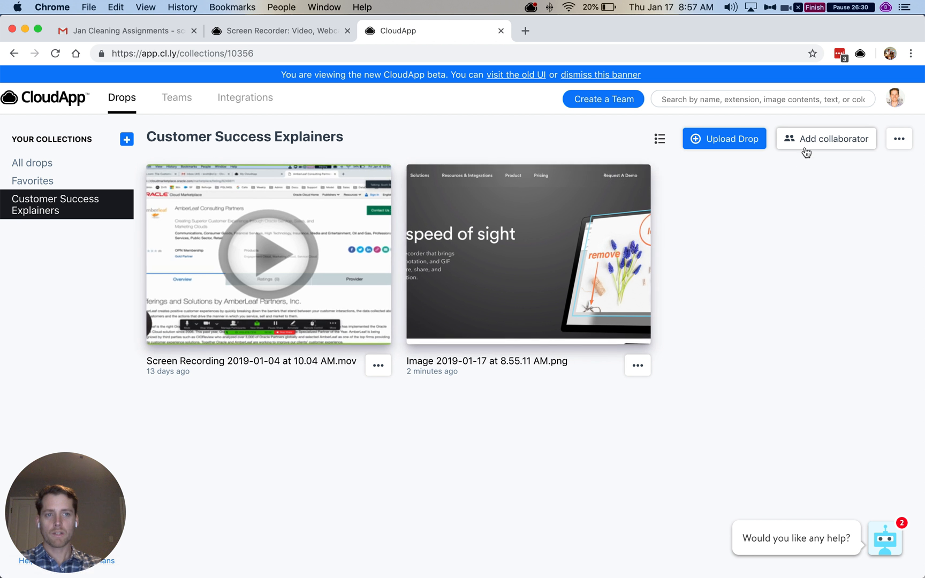
pyautogui.click(825, 138)
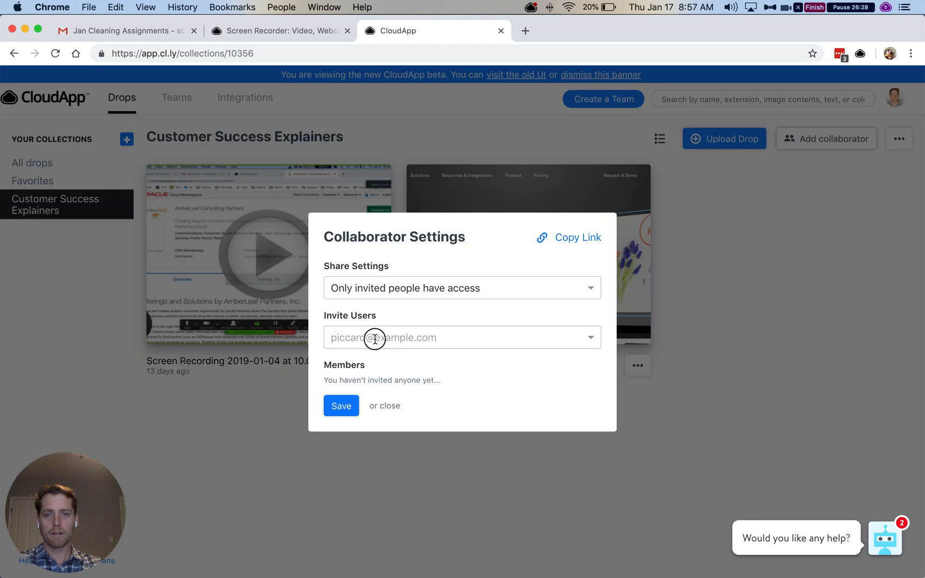
pyautogui.click(383, 406)
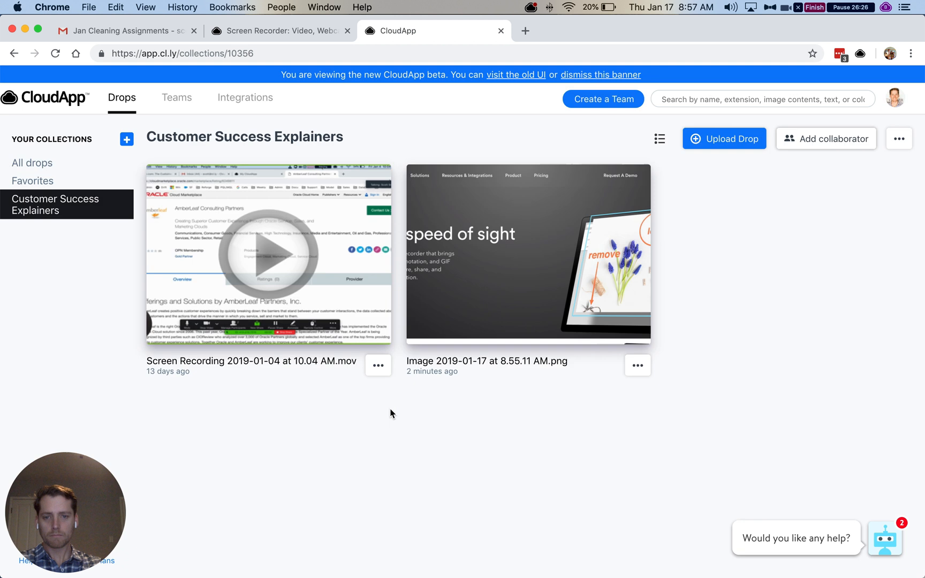
pyautogui.moveTo(382, 429)
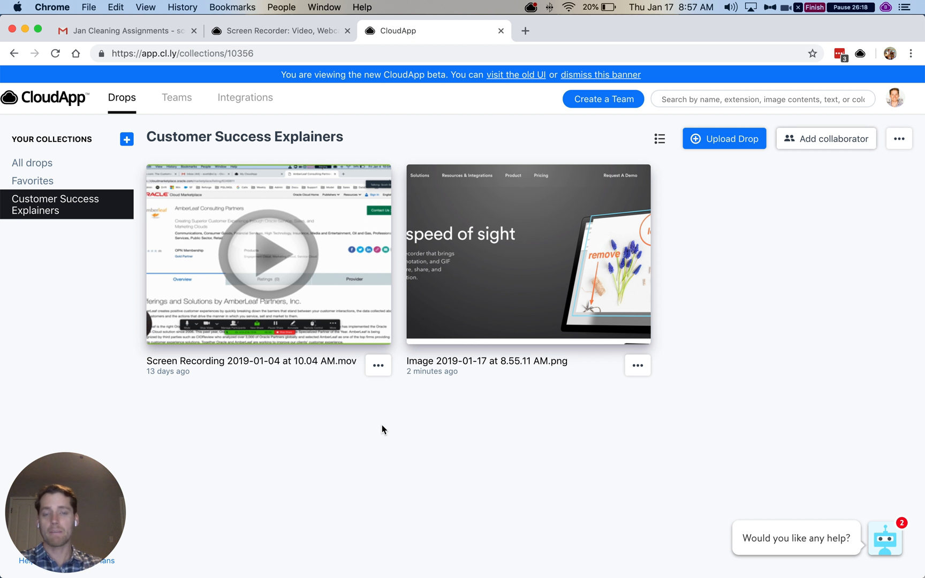
pyautogui.moveTo(512, 246)
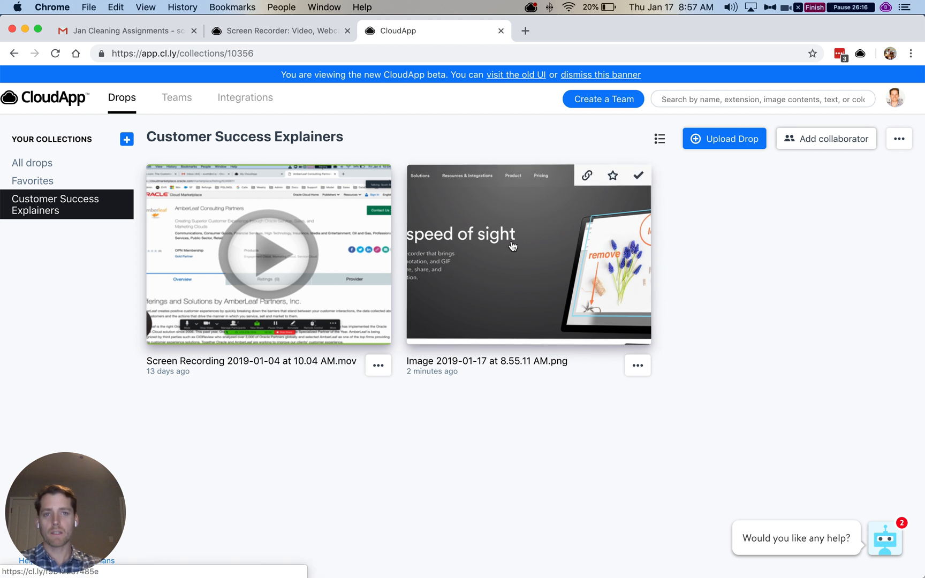